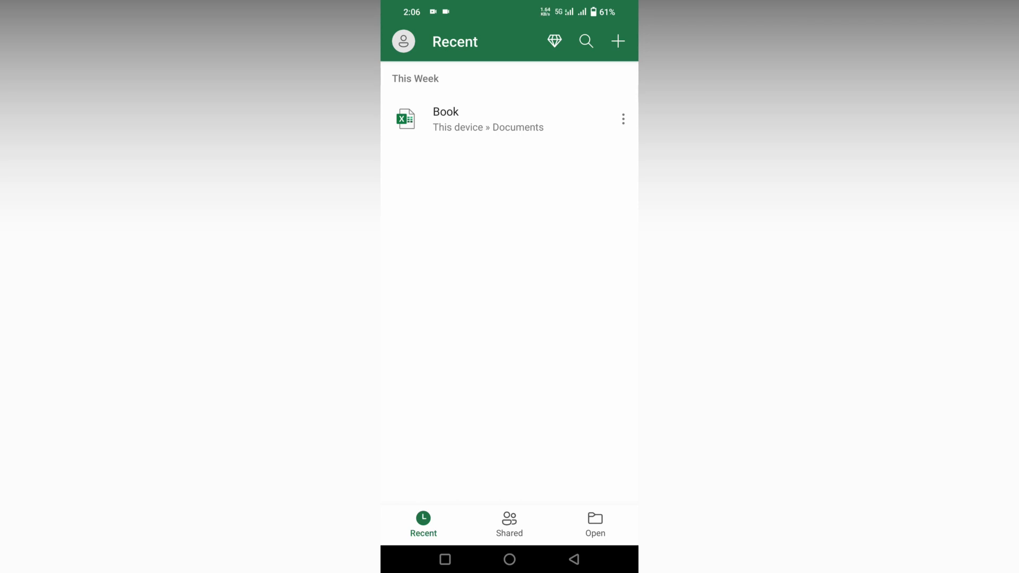
Create a new blank workbook, Book (4), from the Recent screen.
{"action": "left_click", "coordinate": [617, 41]}
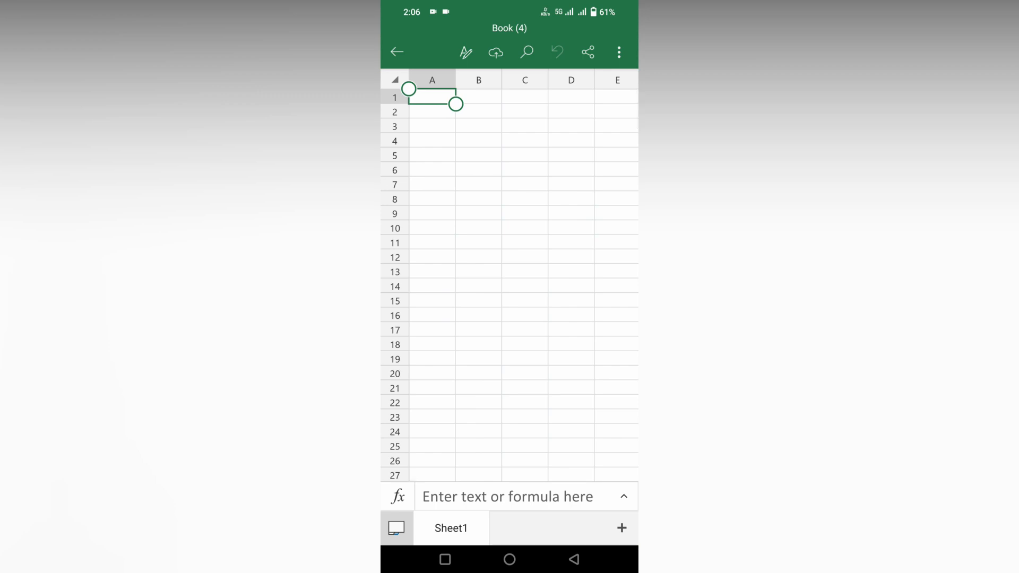
Insert two new worksheets after Sheet1 using the + beside the sheet tabs.
{"action": "left_click", "coordinate": [620, 528]}
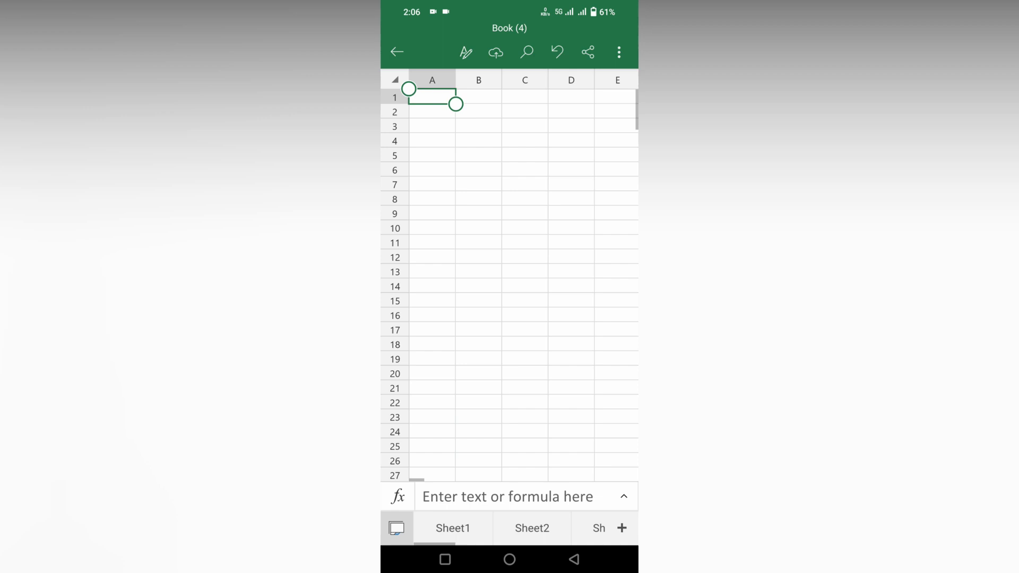
{"action": "left_click", "coordinate": [531, 528]}
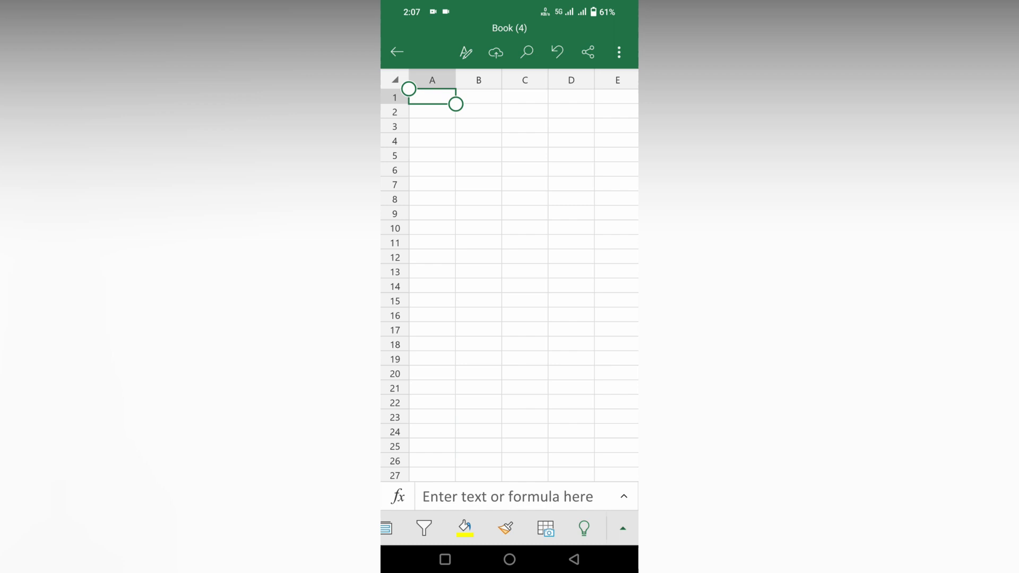
Dismiss the command bar, insert sheets up to Sheet9, and switch to Sheet8.
{"action": "left_click", "coordinate": [571, 416]}
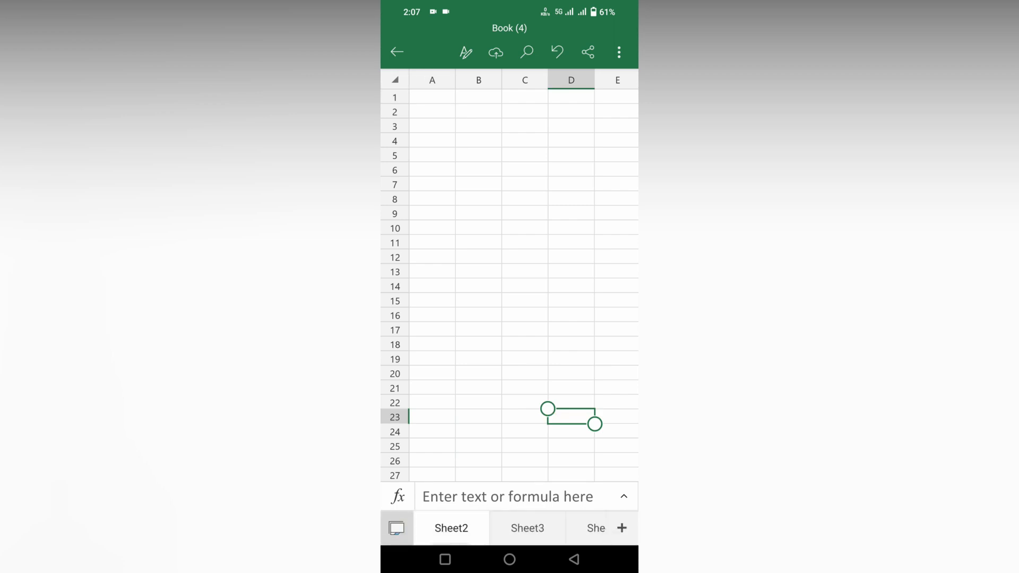
{"action": "left_click", "coordinate": [621, 528]}
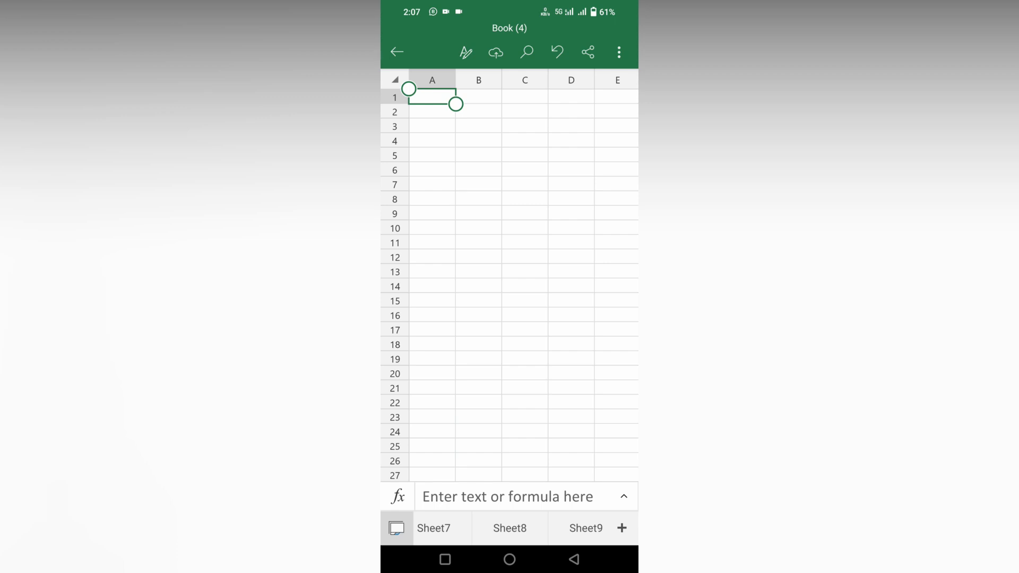
{"action": "left_click", "coordinate": [509, 528]}
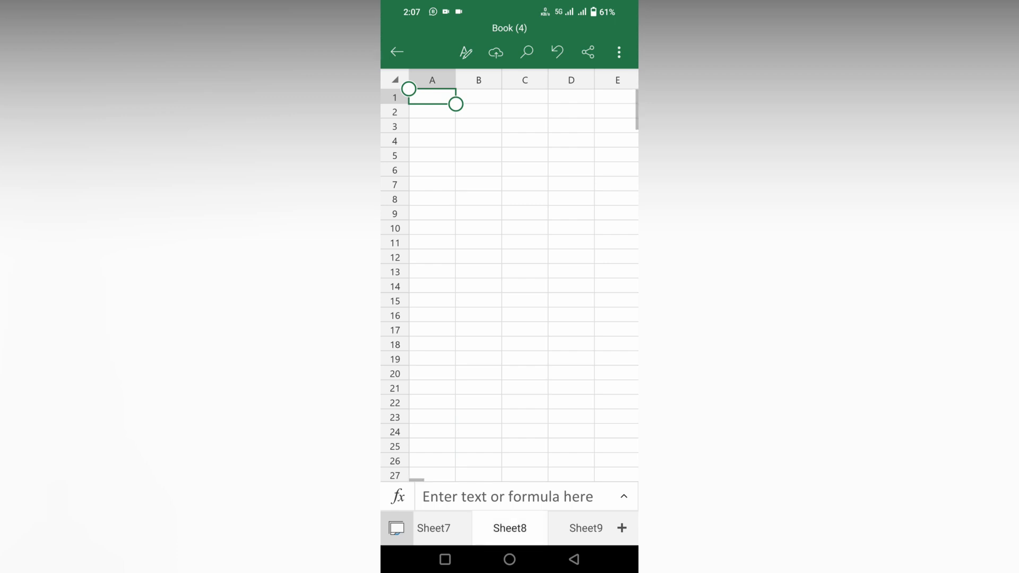